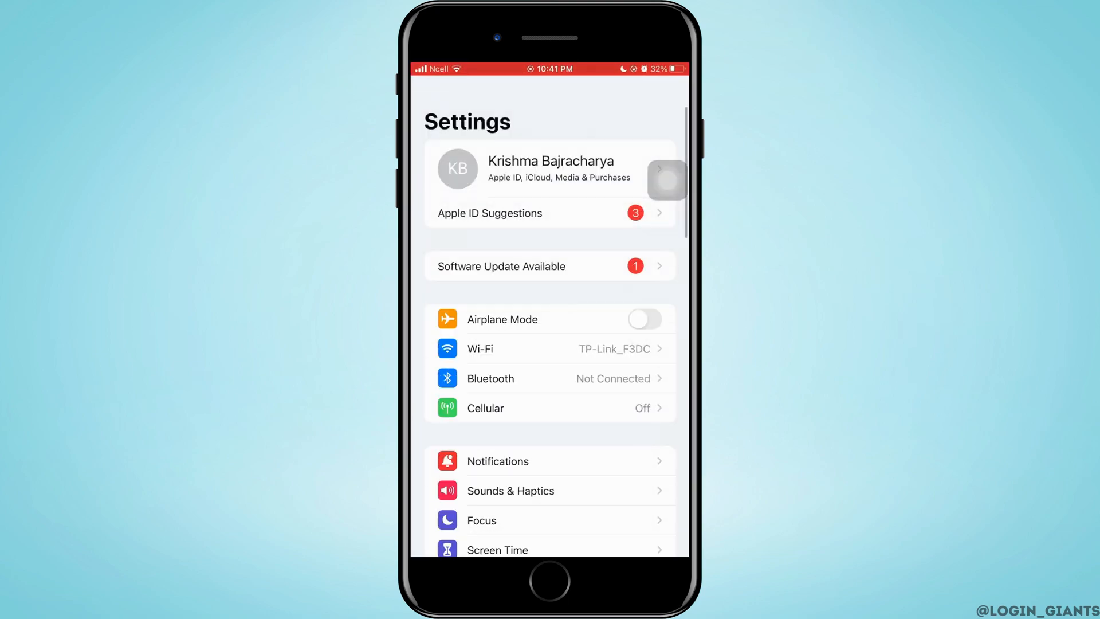
- Scroll the Settings list down to Messages and open its settings page
{"action": "scroll", "scroll_direction": "down", "scroll_amount": 3}
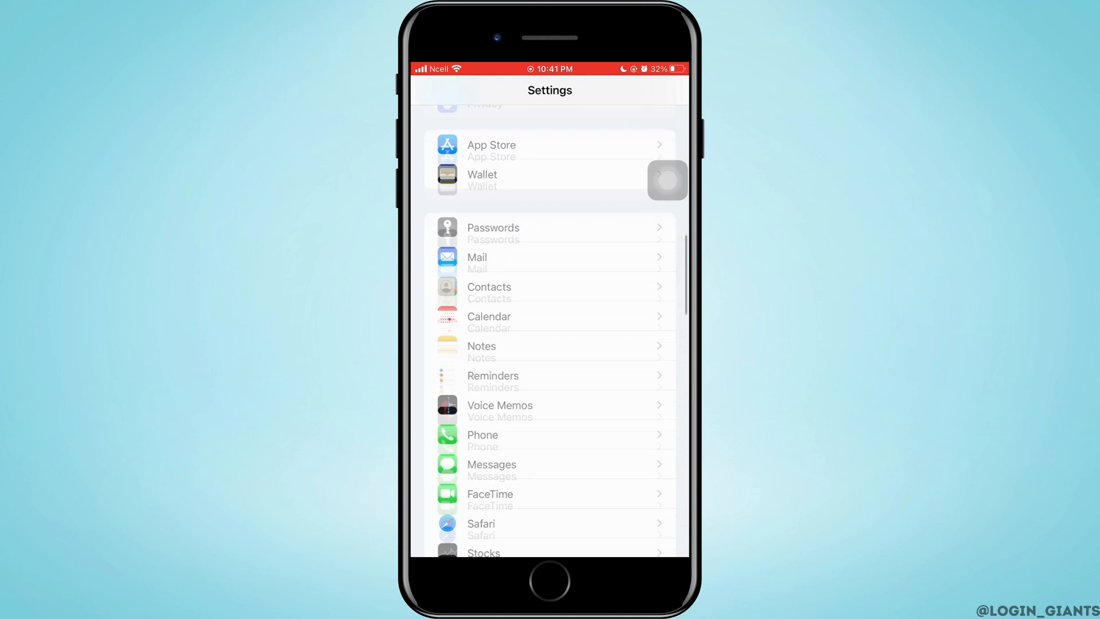
{"action": "scroll", "scroll_direction": "down", "scroll_amount": 3}
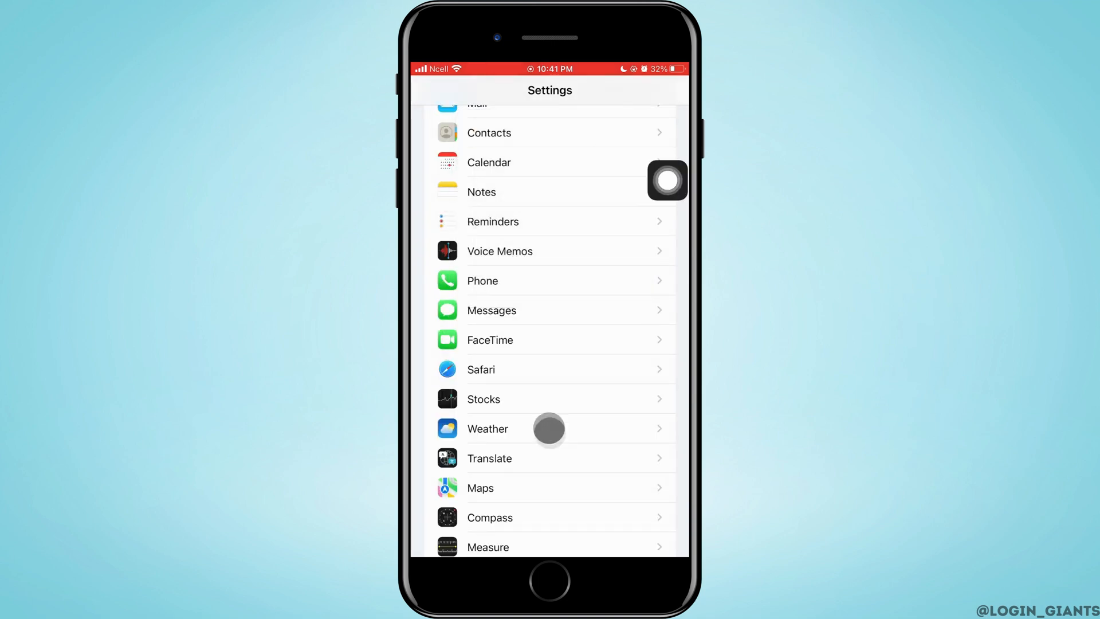
{"action": "left_click", "coordinate": [491, 310]}
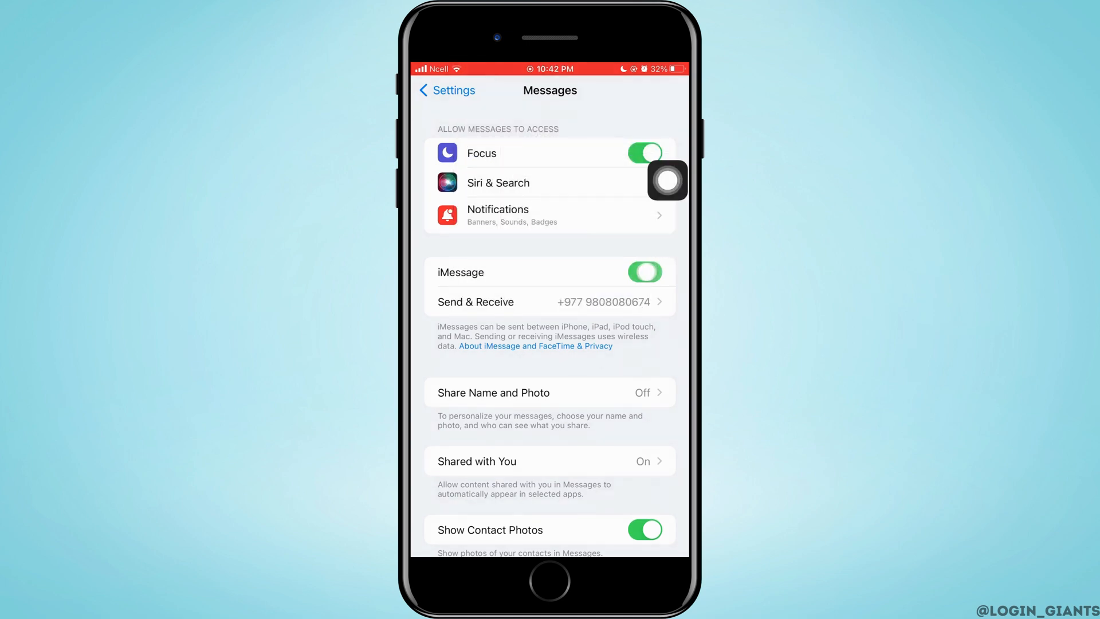
- Toggle iMessage off and back on so it waits for activation
{"action": "left_click", "coordinate": [643, 273]}
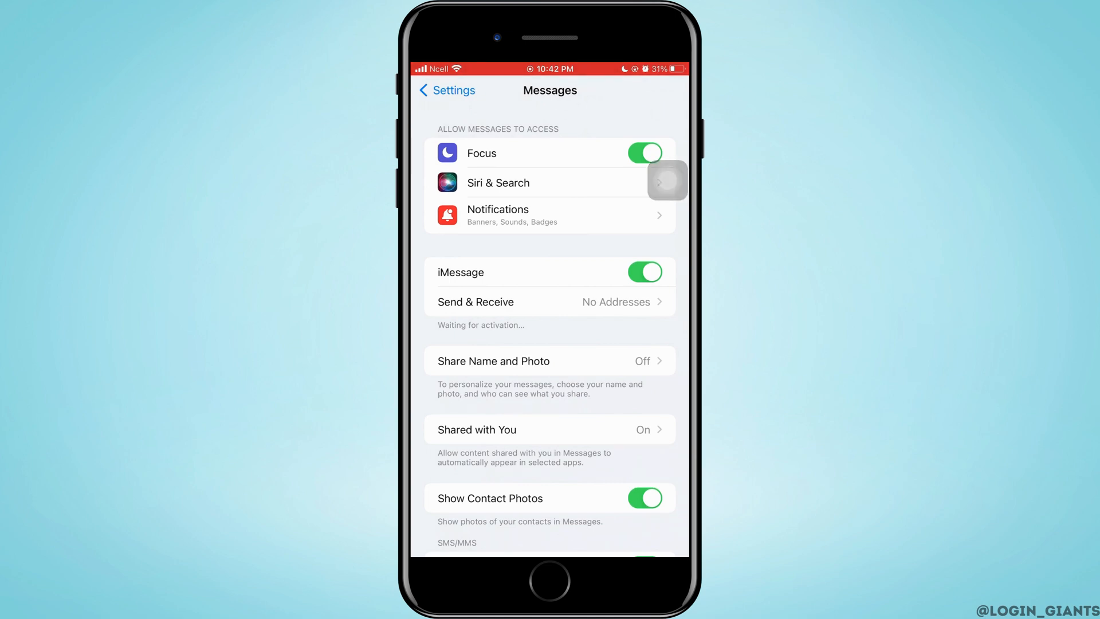
- Switch off Filter Unknown Senders under Message Filtering
{"action": "scroll", "scroll_direction": "down", "scroll_amount": 3}
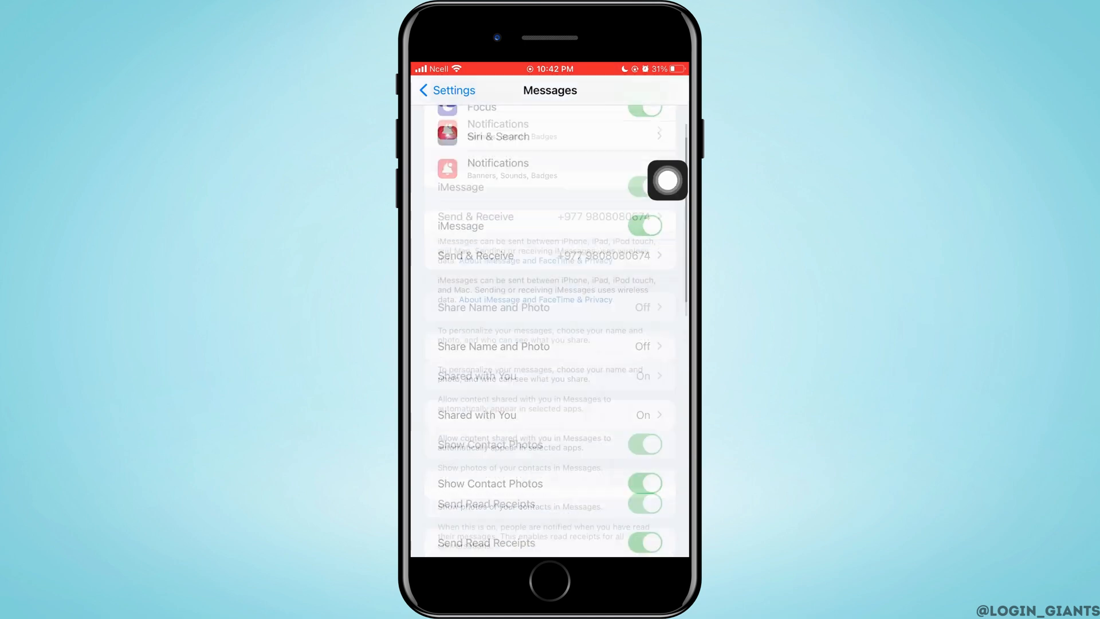
{"action": "scroll", "scroll_direction": "down", "scroll_amount": 3}
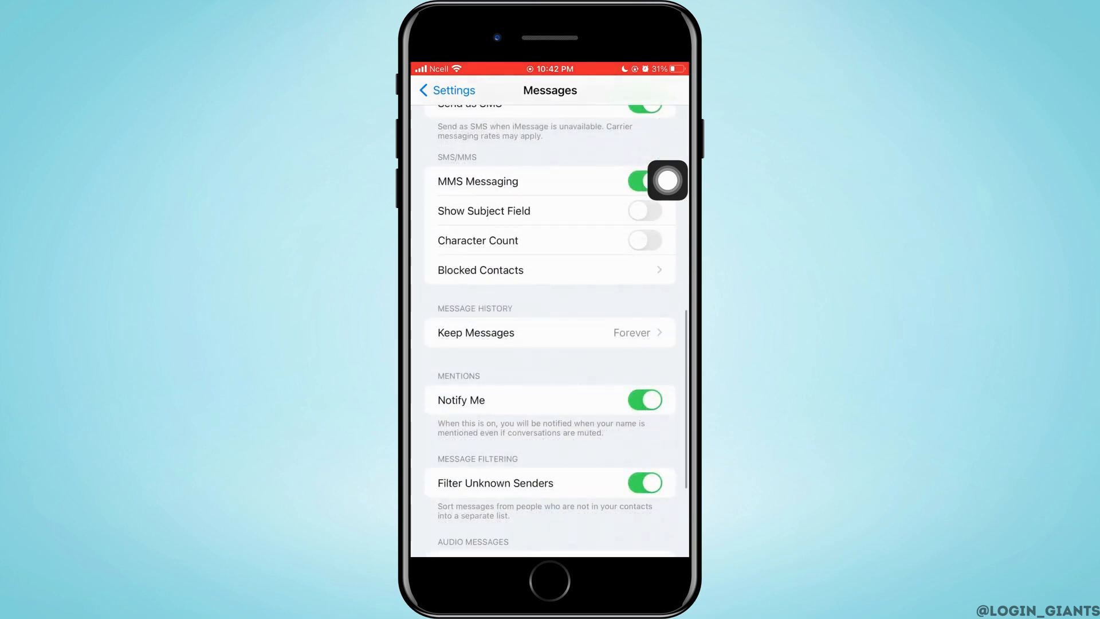
{"action": "scroll", "scroll_direction": "down", "scroll_amount": 3}
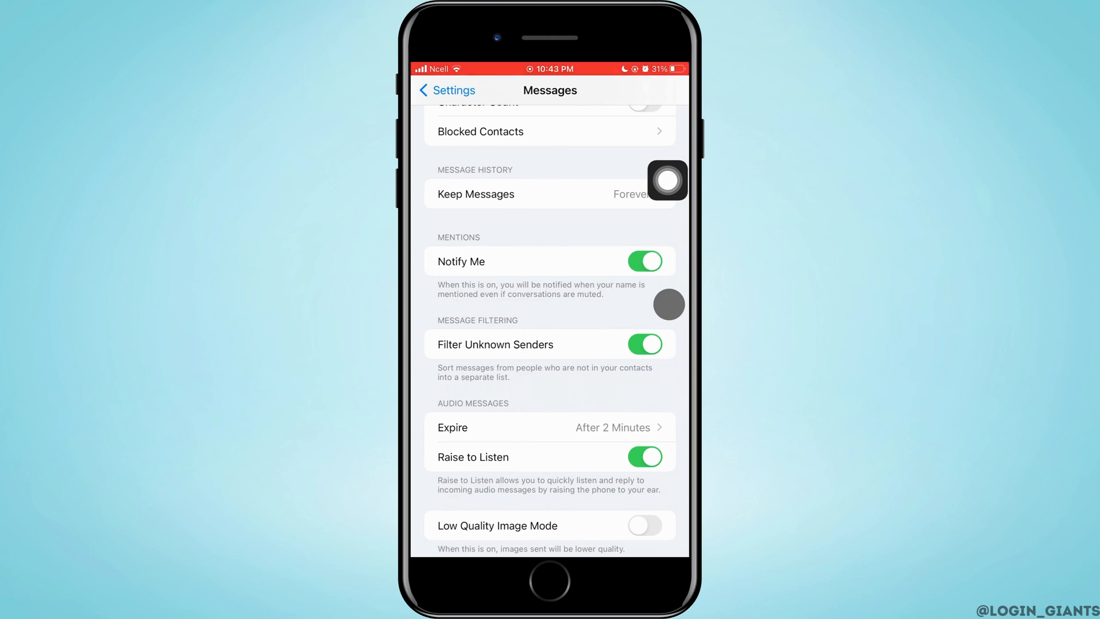
{"action": "left_click", "coordinate": [644, 345]}
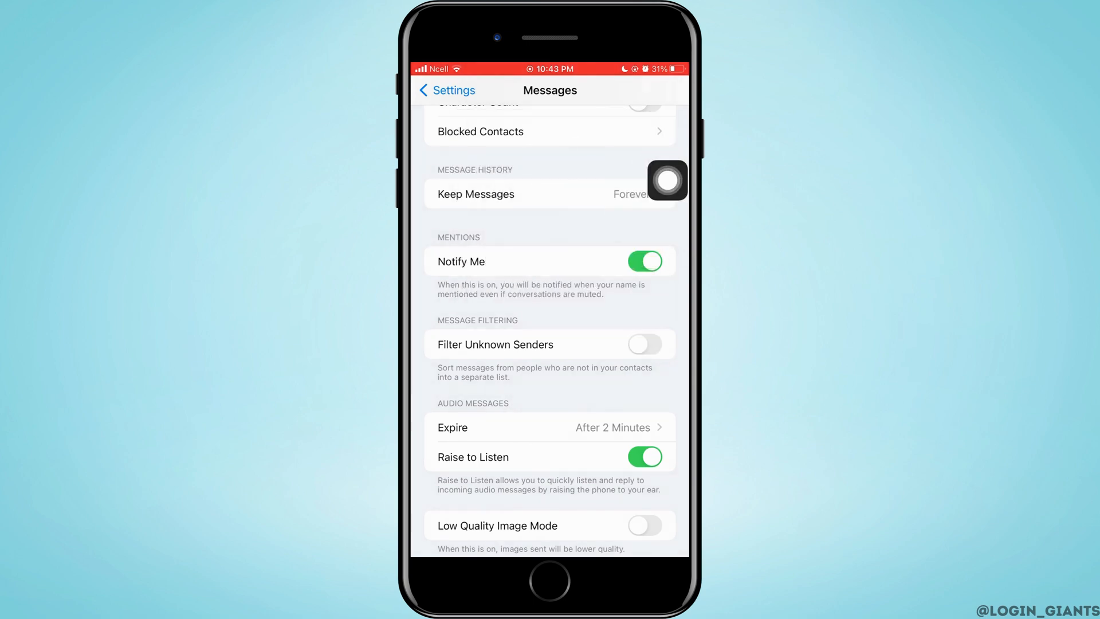